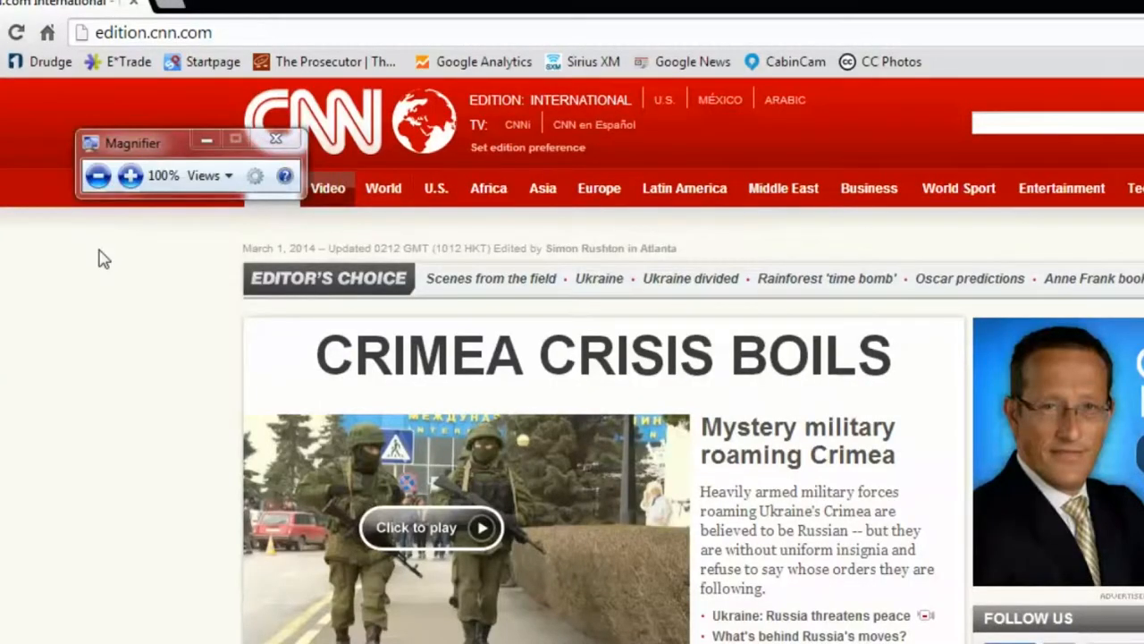
mouse_move(139, 225)
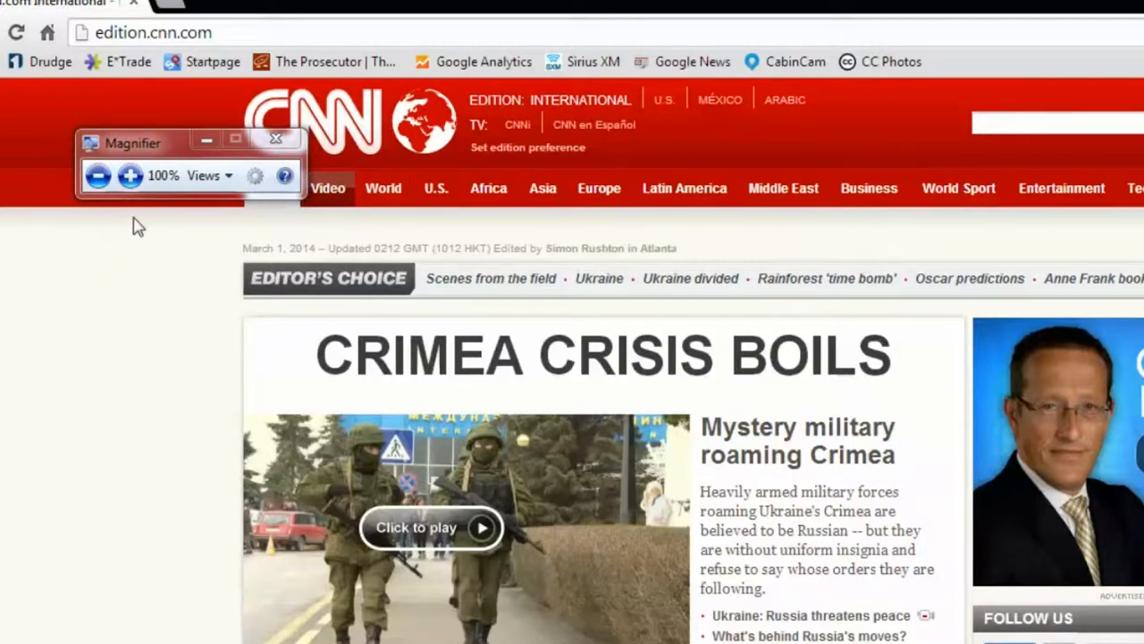
Restore the iGoogle browser window over the desktop with icons and taskbar visible
left_click(276, 139)
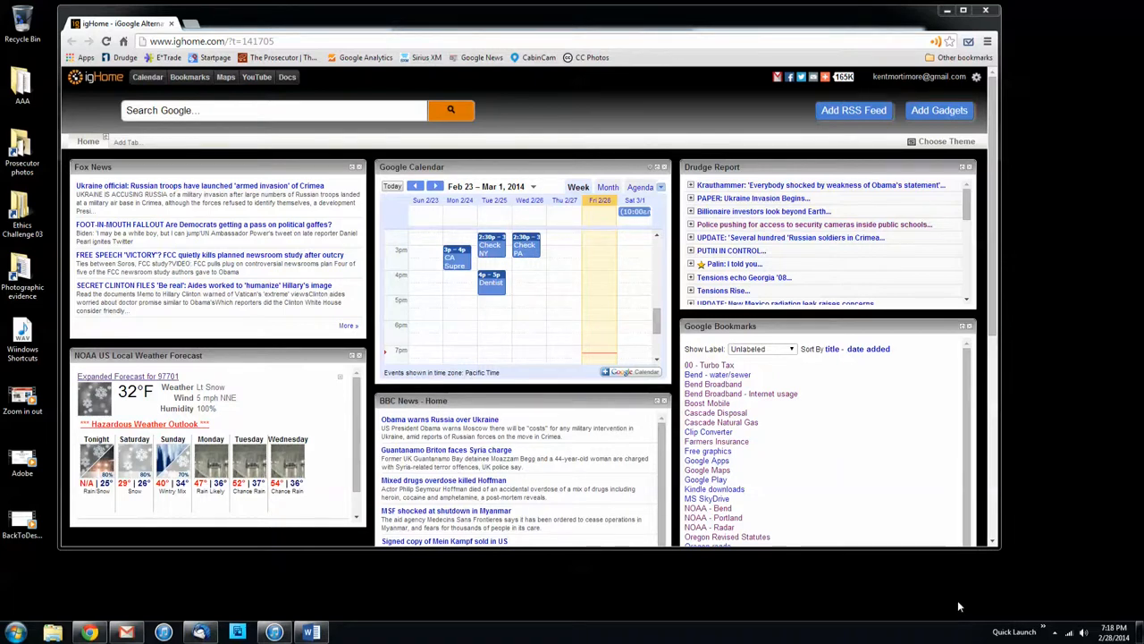
mouse_move(545, 139)
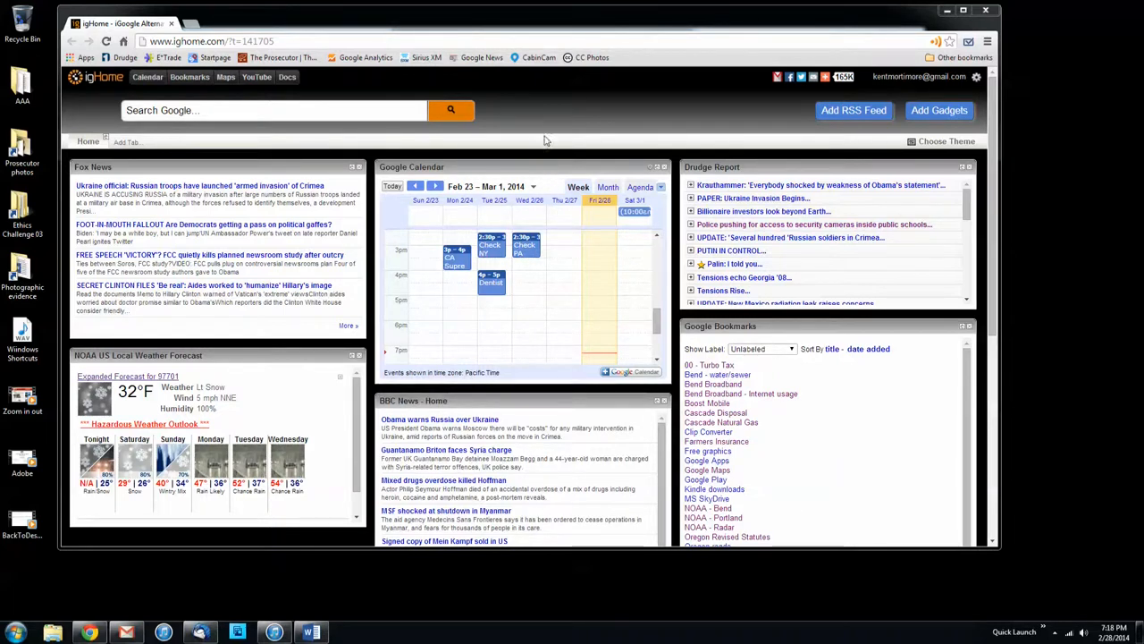
mouse_move(451, 27)
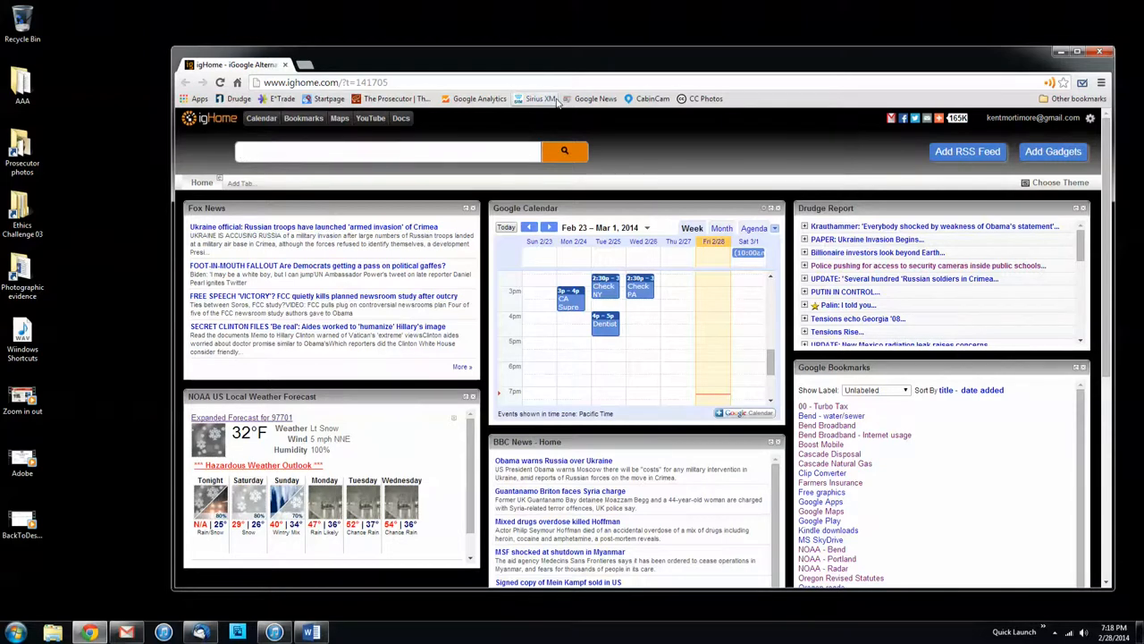
mouse_move(558, 116)
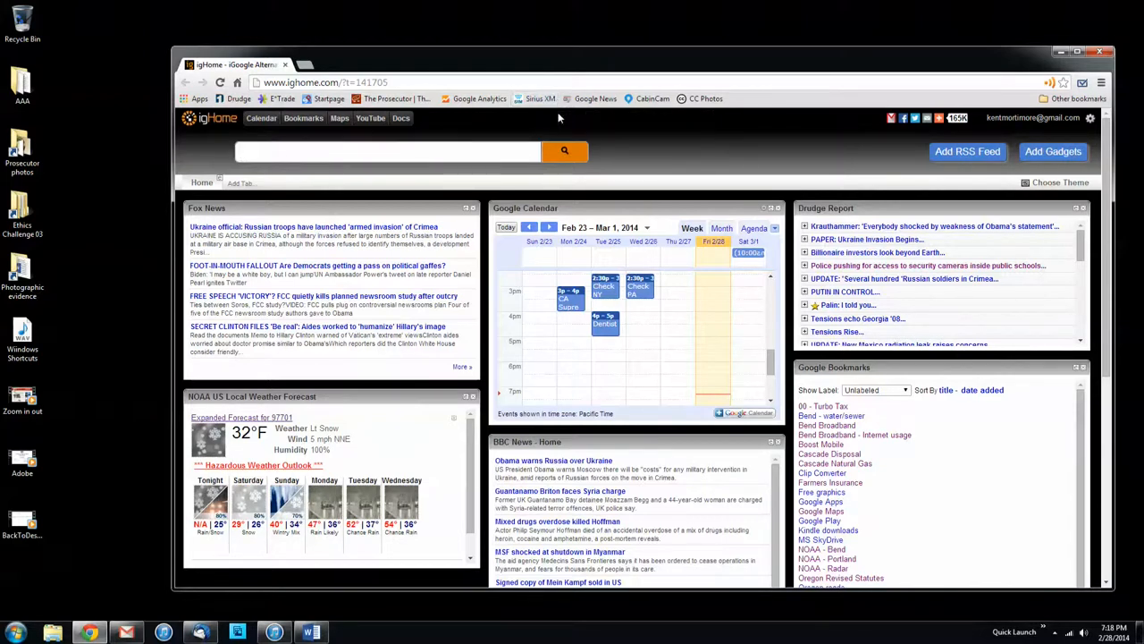